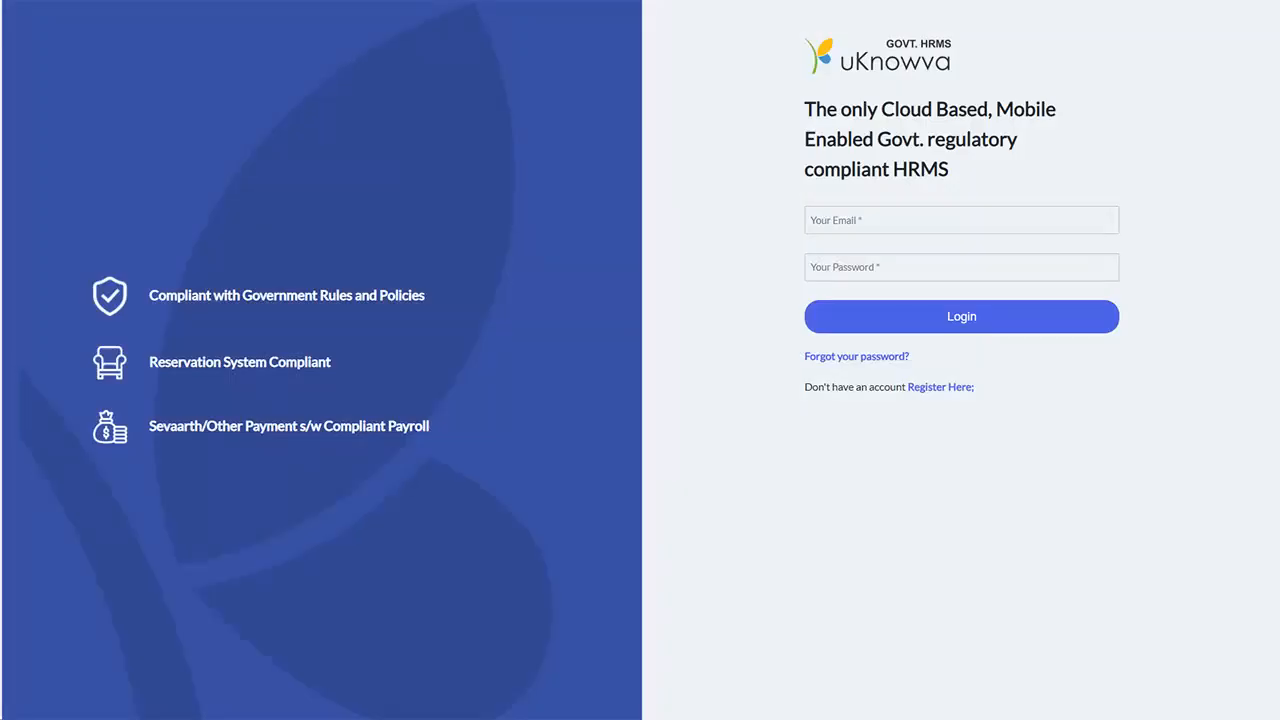
Log in to the government HRMS portal and record the day's punch-in
{"action": "left_click", "coordinate": [960, 316]}
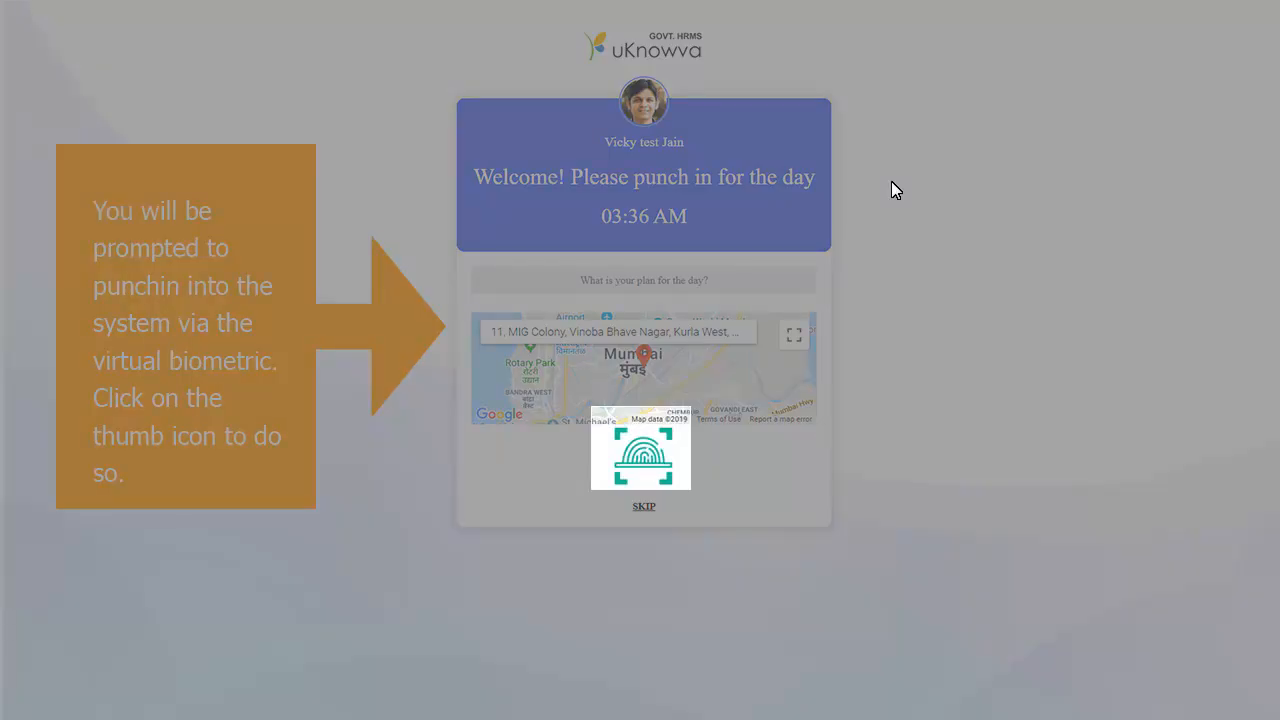
{"action": "left_click", "coordinate": [640, 448]}
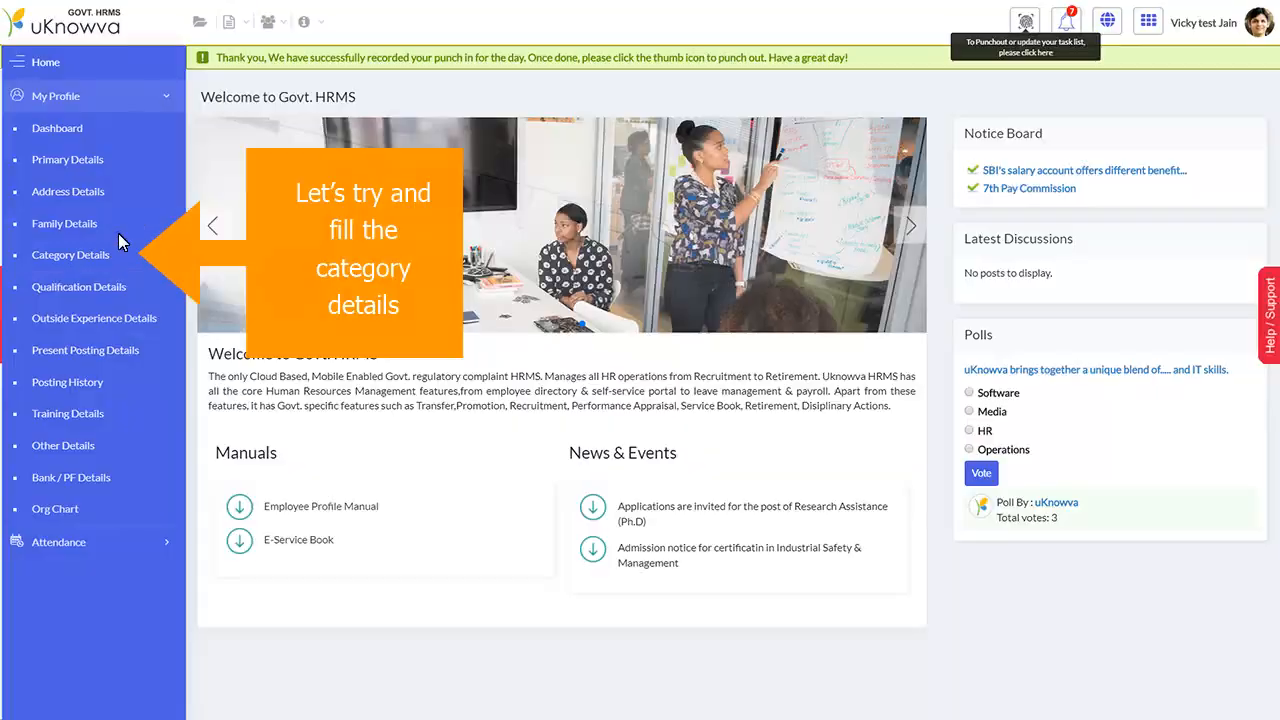
{"action": "left_click", "coordinate": [56, 128]}
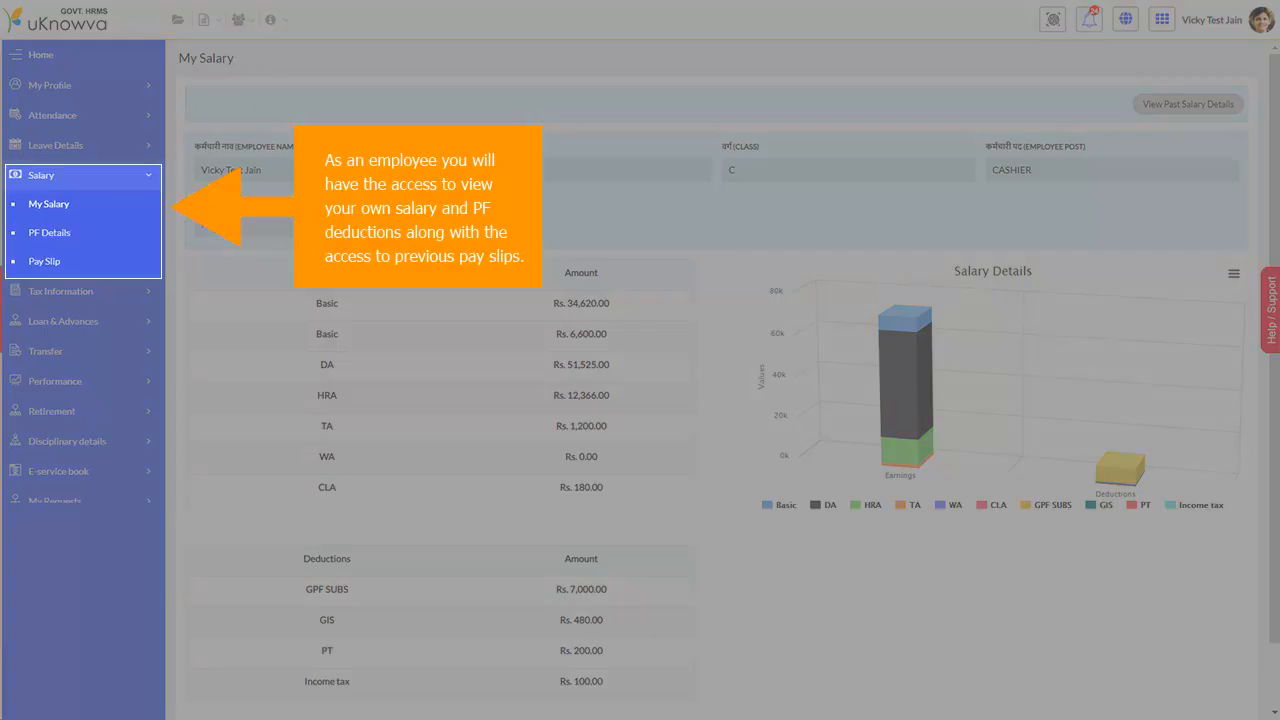
Select the Salary module in the sidebar to view the My Salary breakdown
{"action": "left_click", "coordinate": [64, 320]}
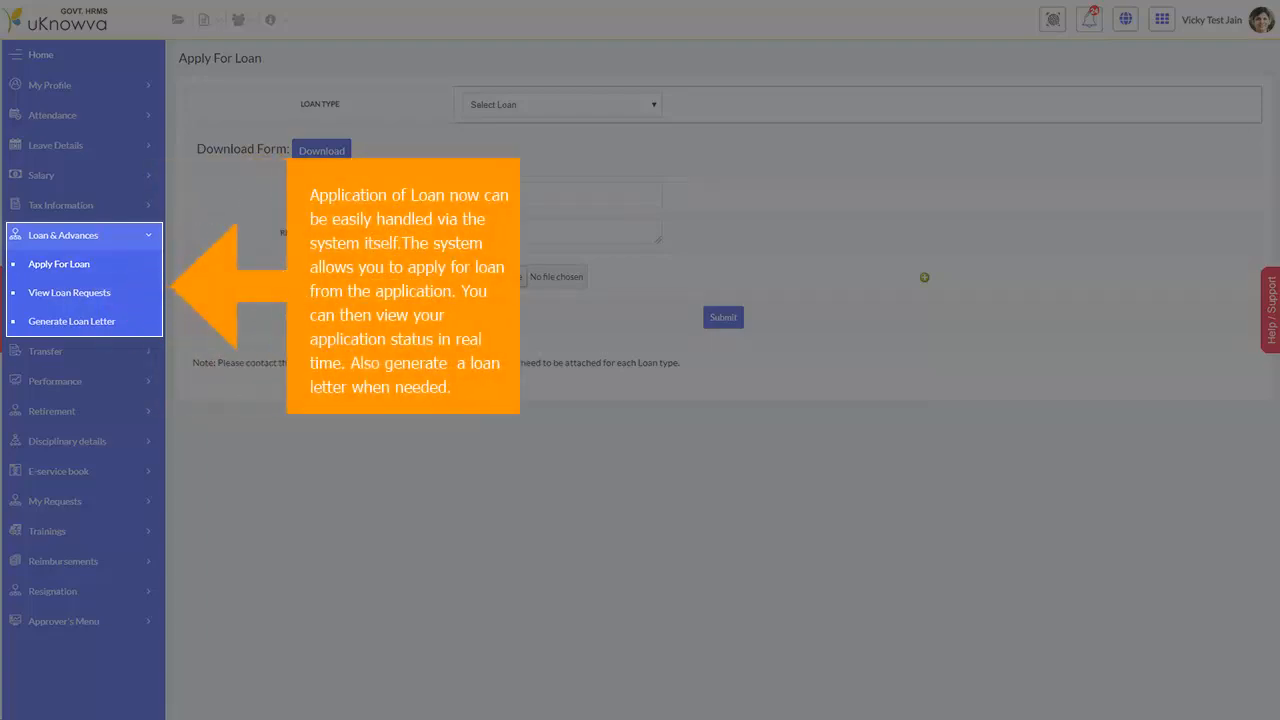
Switch from the loan form to the Disciplinary module's Register Complaint page
{"action": "left_click", "coordinate": [56, 294]}
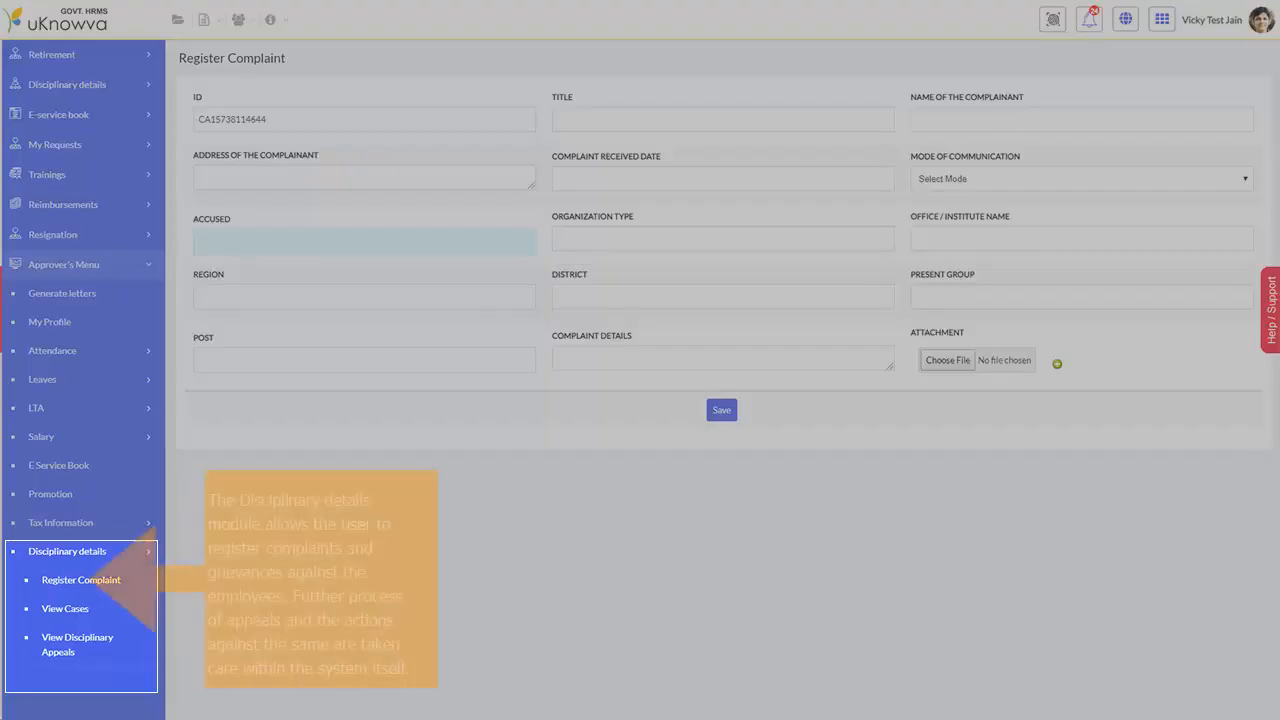
{"action": "left_click", "coordinate": [44, 264]}
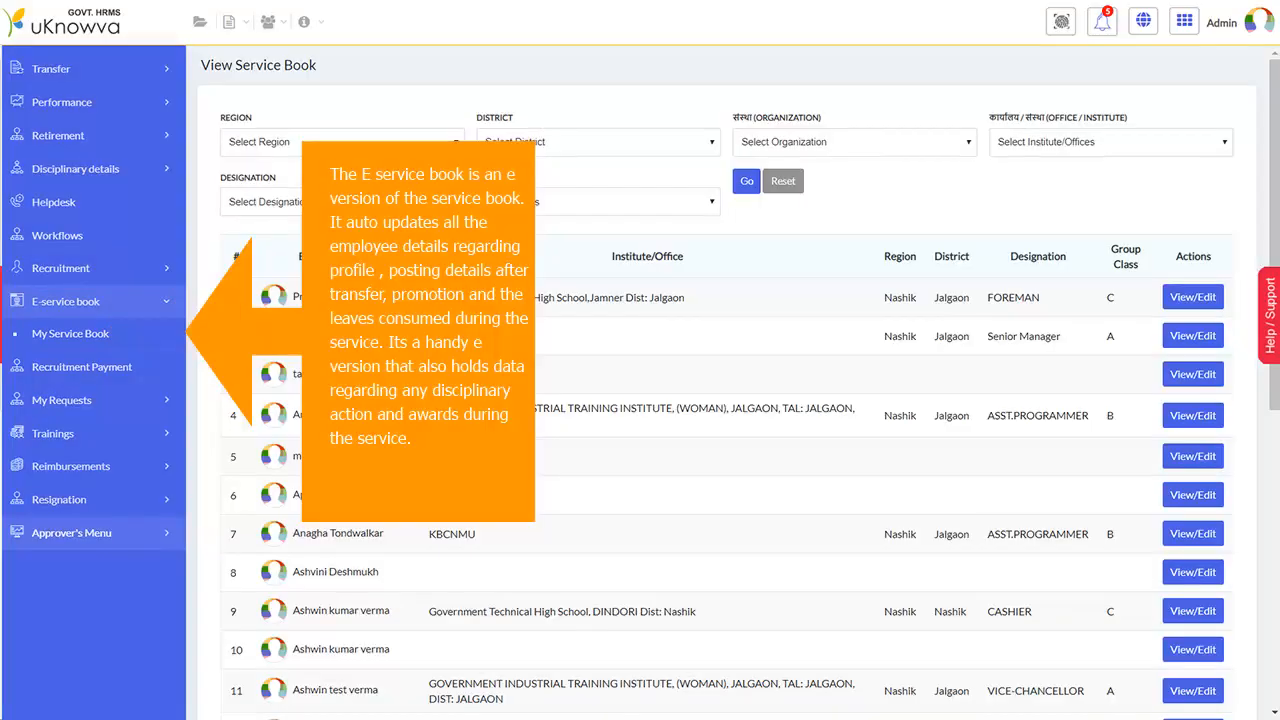
Choose E-service book in the sidebar to list employees' service records
{"action": "left_click", "coordinate": [68, 390]}
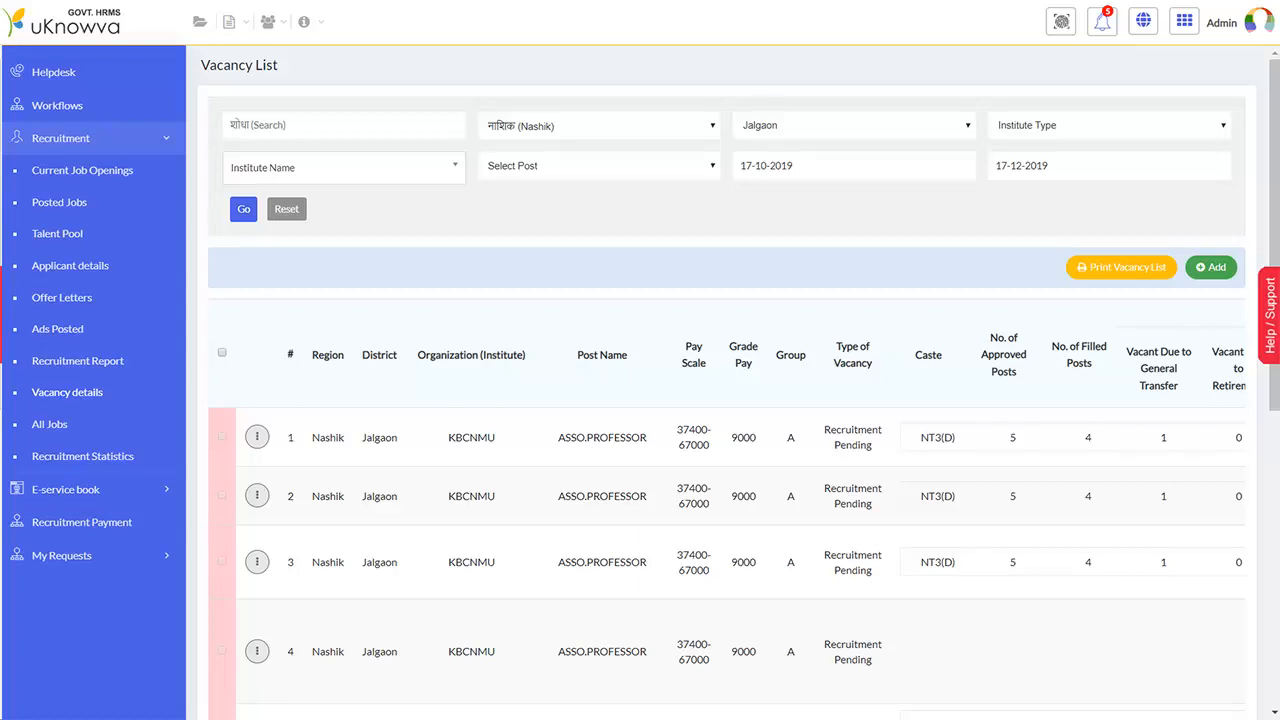